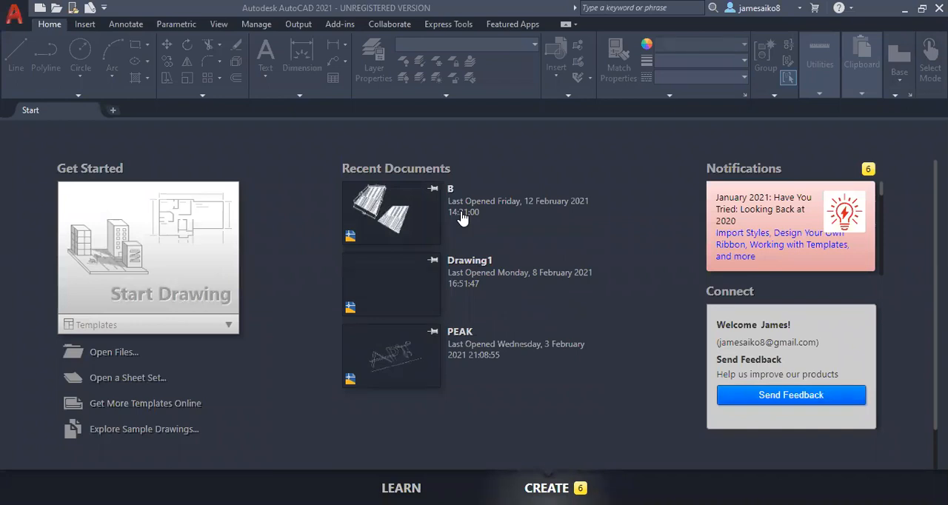
pyautogui.moveTo(319, 305)
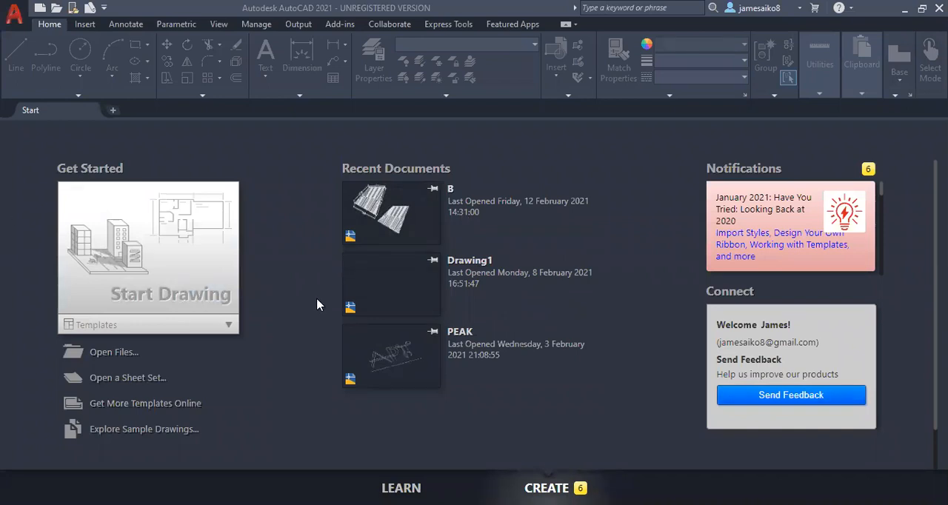
pyautogui.moveTo(234, 326)
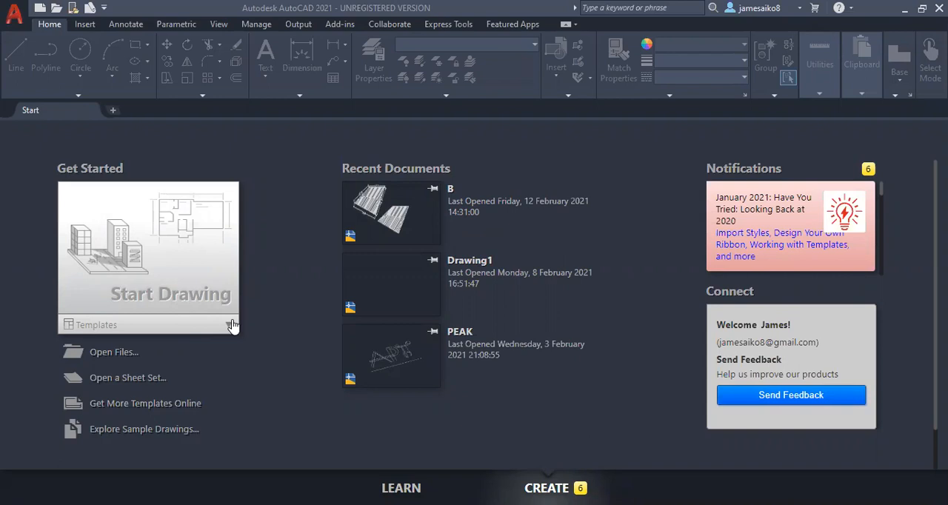
# - Start a new drawing, Drawing1, from the acad3D.dwt template
pyautogui.click(228, 325)
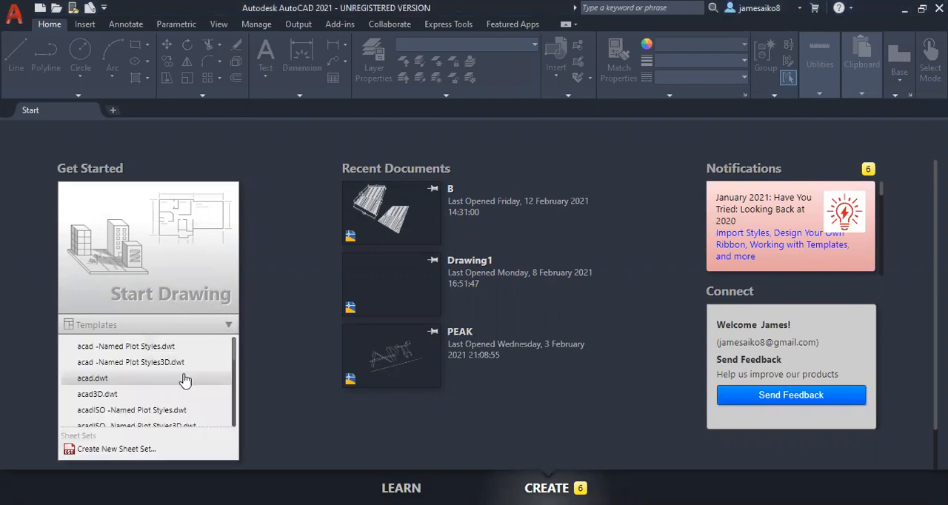
pyautogui.moveTo(169, 394)
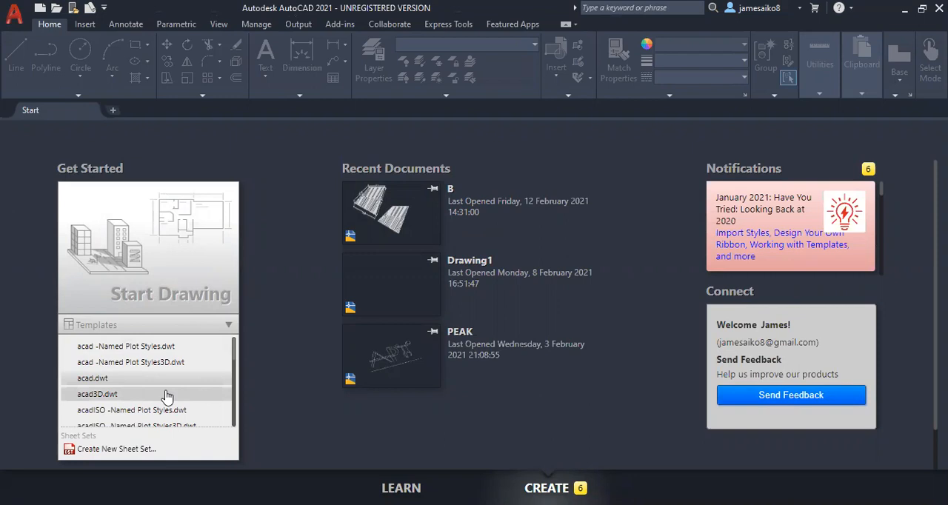
pyautogui.click(96, 394)
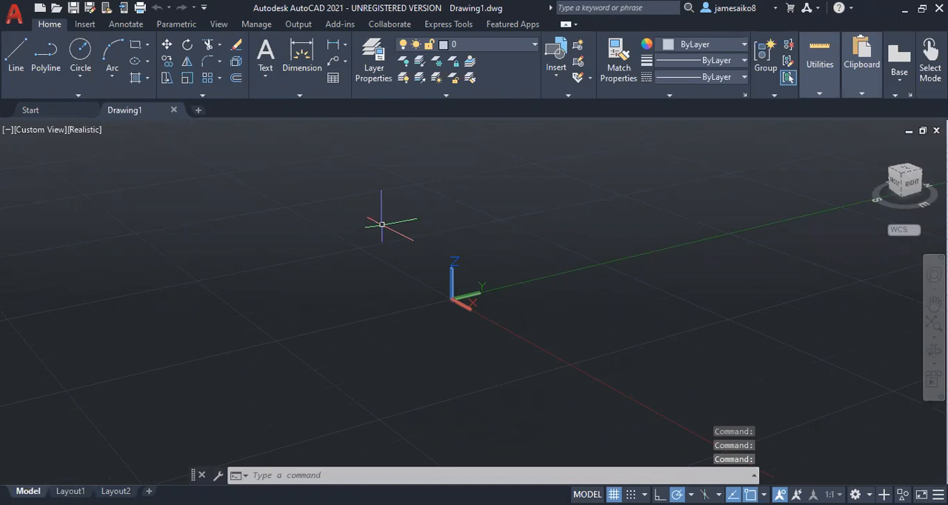
pyautogui.moveTo(674, 265)
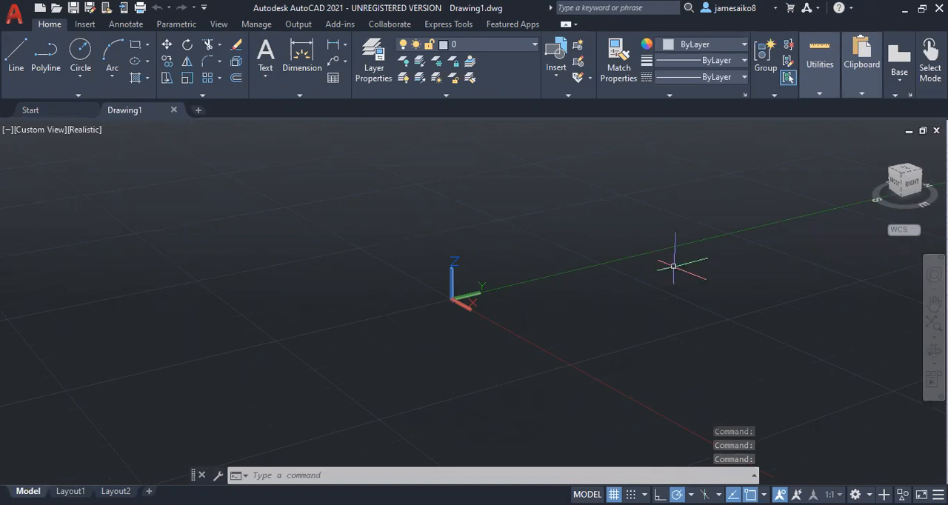
pyautogui.moveTo(793, 457)
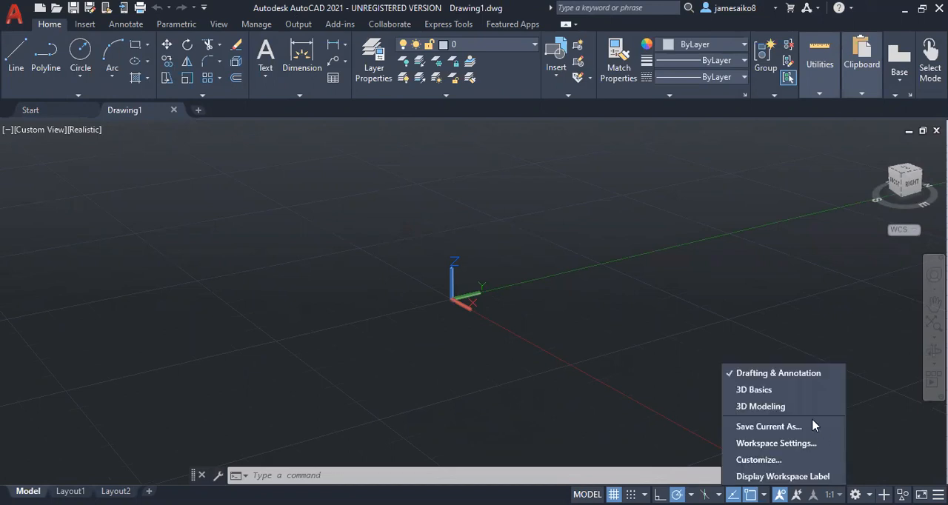
pyautogui.moveTo(778, 390)
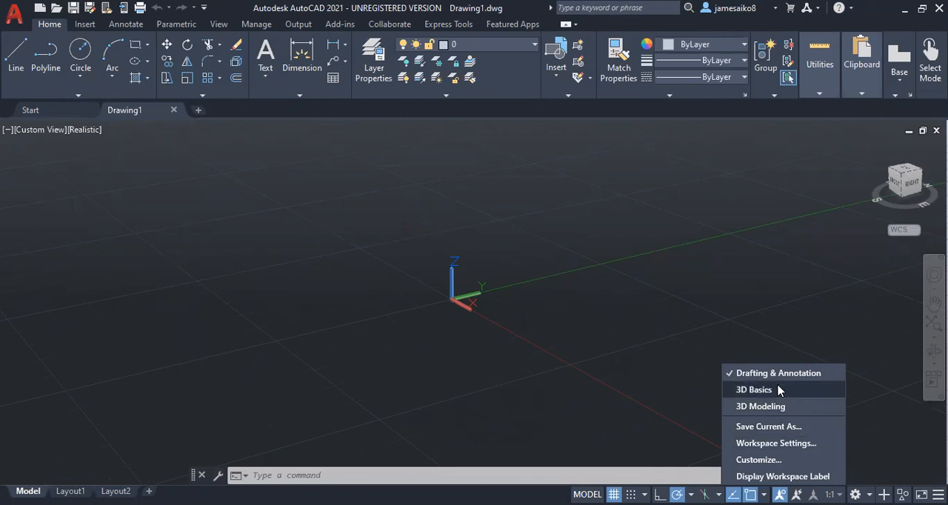
# - Switch the workspace to 3D Basics, then back to Drafting & Annotation
pyautogui.click(754, 388)
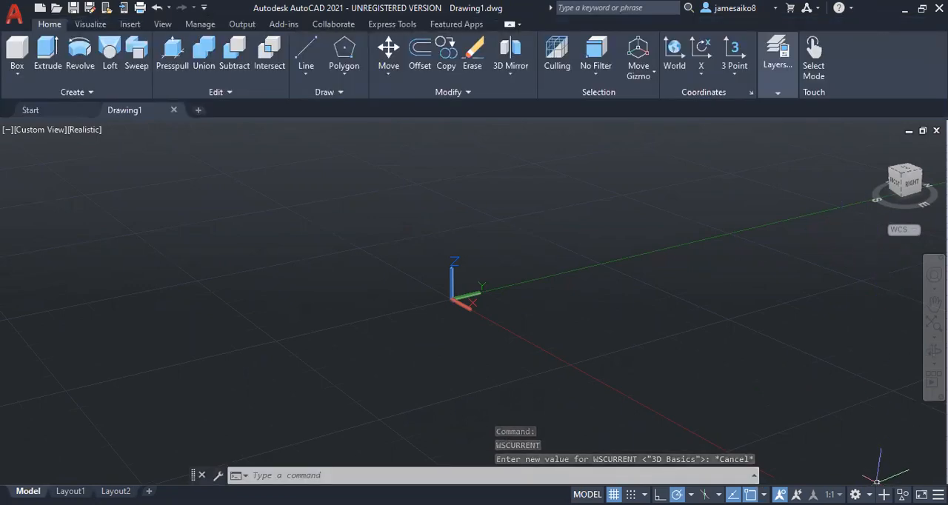
pyautogui.click(676, 495)
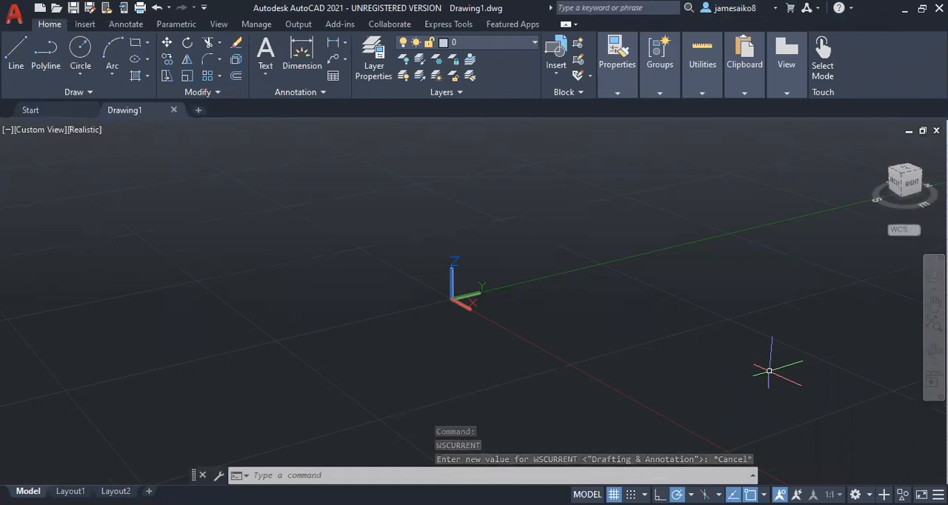
pyautogui.press('Escape')
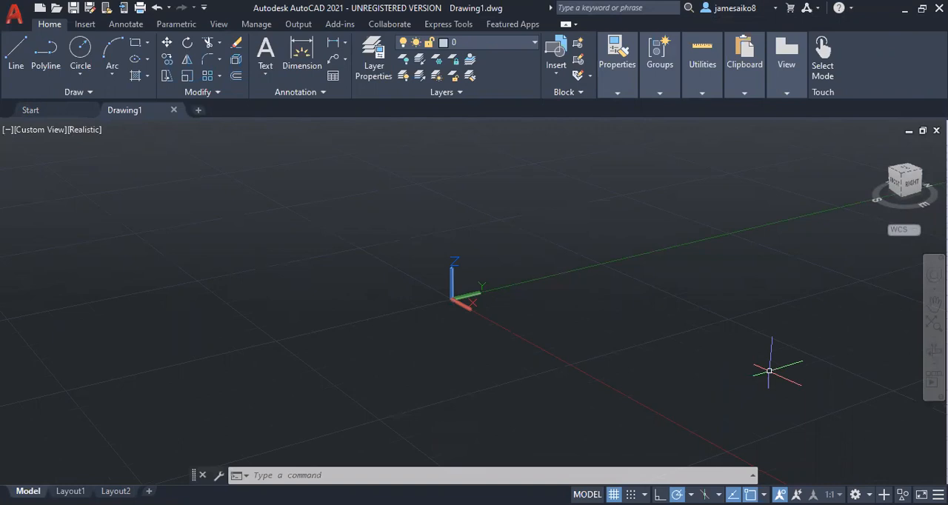
pyautogui.moveTo(678, 335)
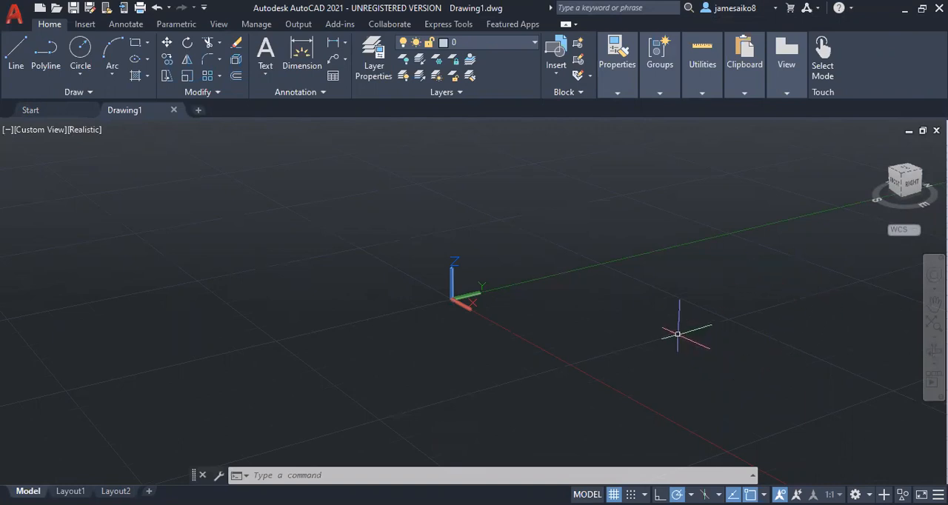
pyautogui.moveTo(299, 164)
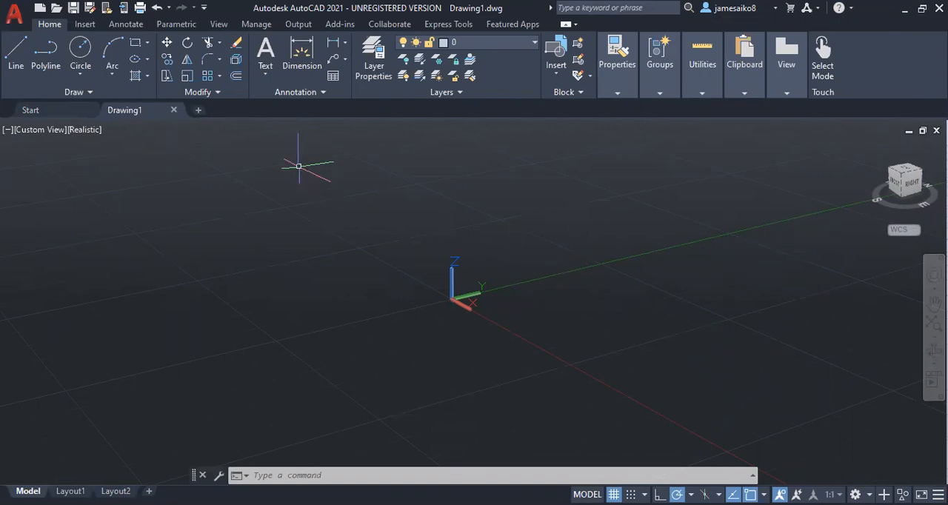
pyautogui.moveTo(477, 234)
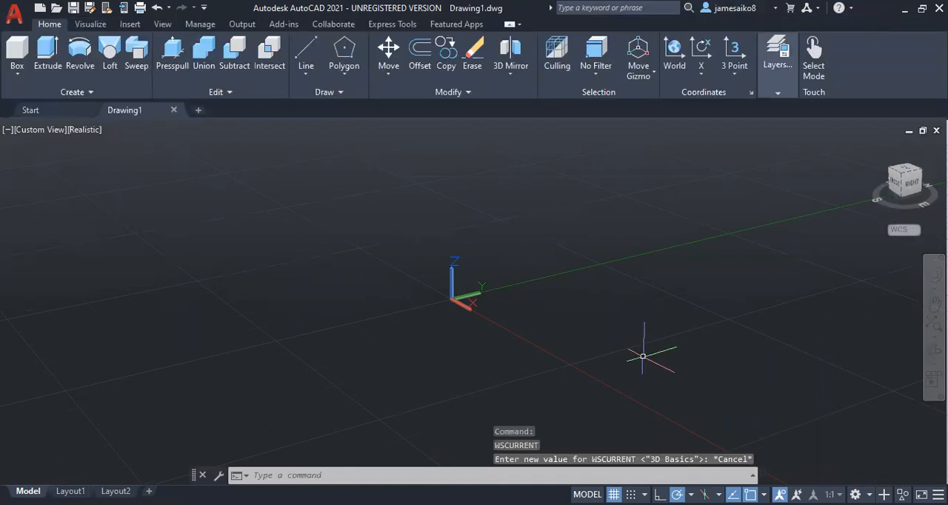
pyautogui.moveTo(199, 162)
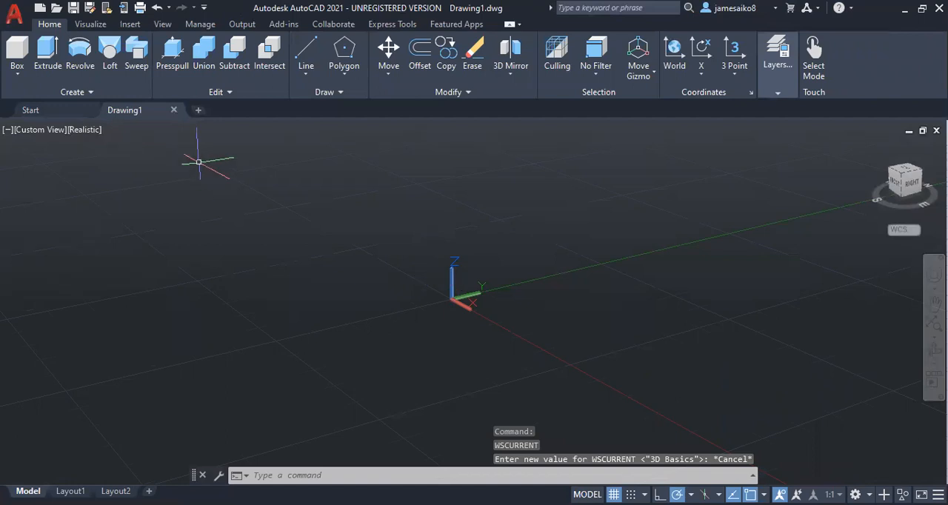
pyautogui.moveTo(448, 333)
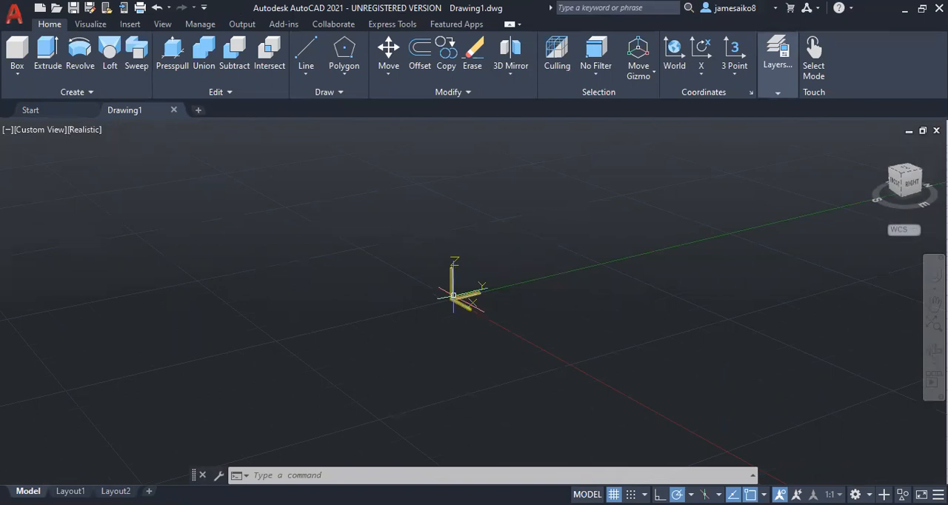
# - Move and align the UCS to a new origin point on the grid
pyautogui.click(452, 296)
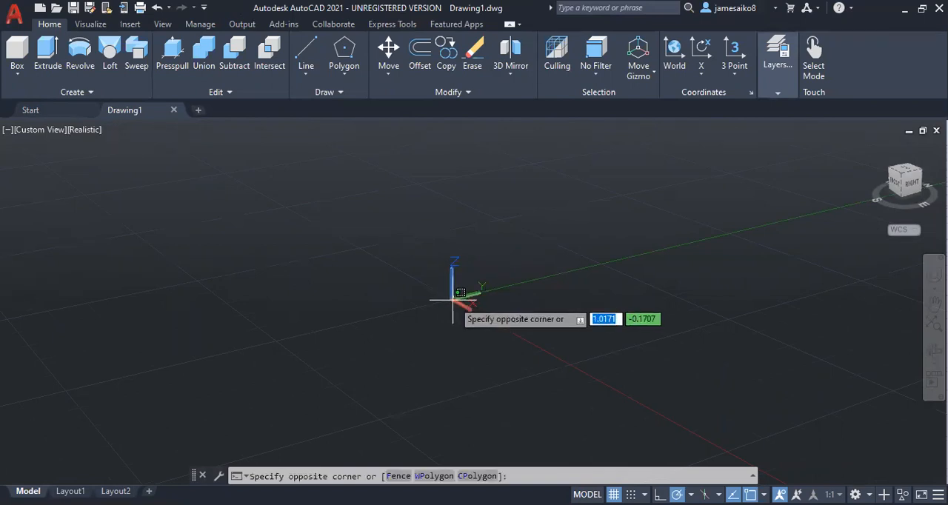
pyautogui.rightClick(452, 304)
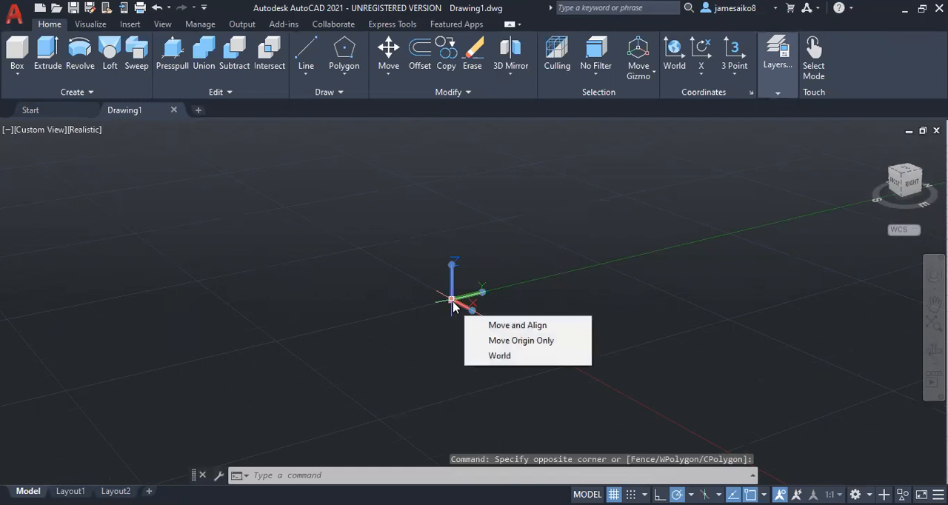
pyautogui.click(517, 326)
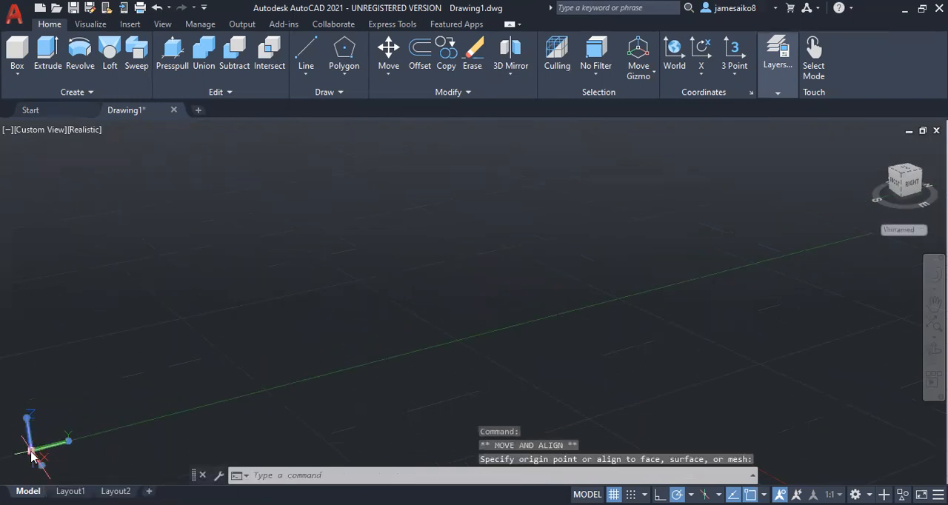
pyautogui.click(236, 347)
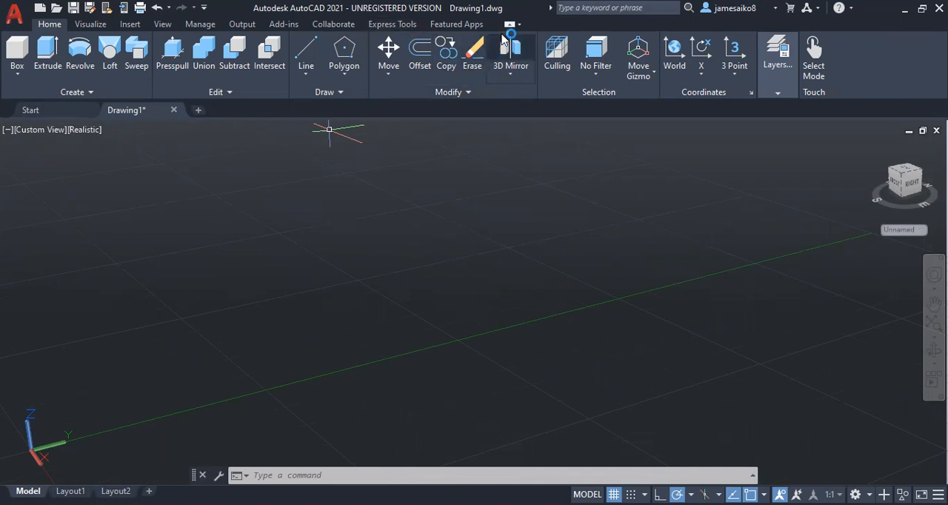
pyautogui.moveTo(419, 52)
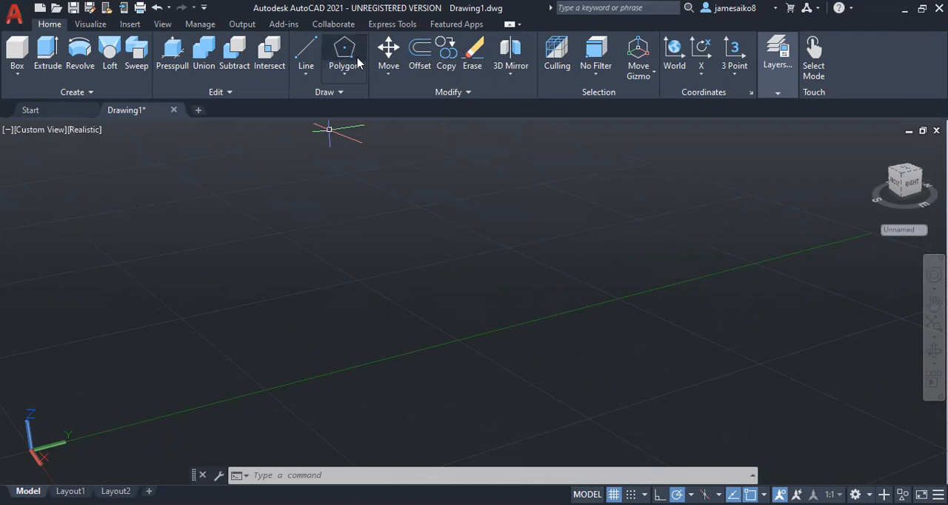
# - Begin the four-sided outline with the Line command, placing its first corner
pyautogui.click(305, 52)
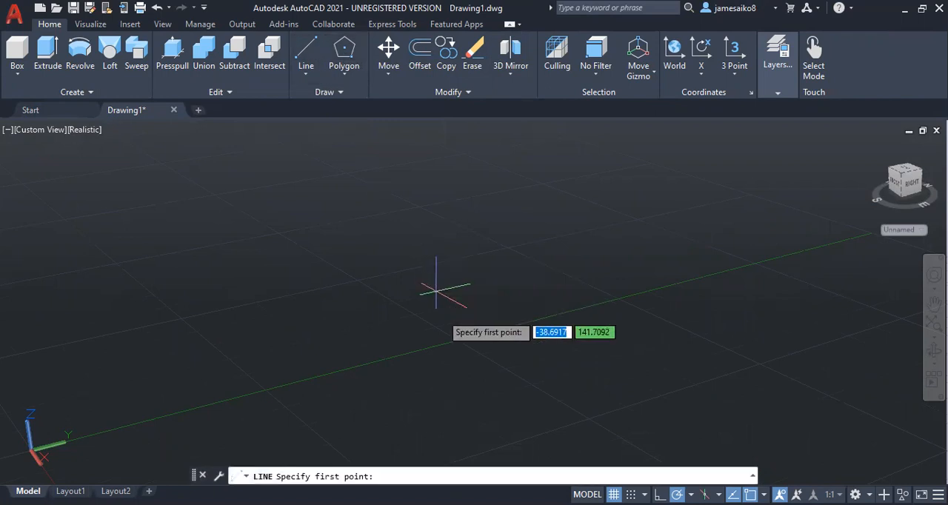
pyautogui.moveTo(457, 341)
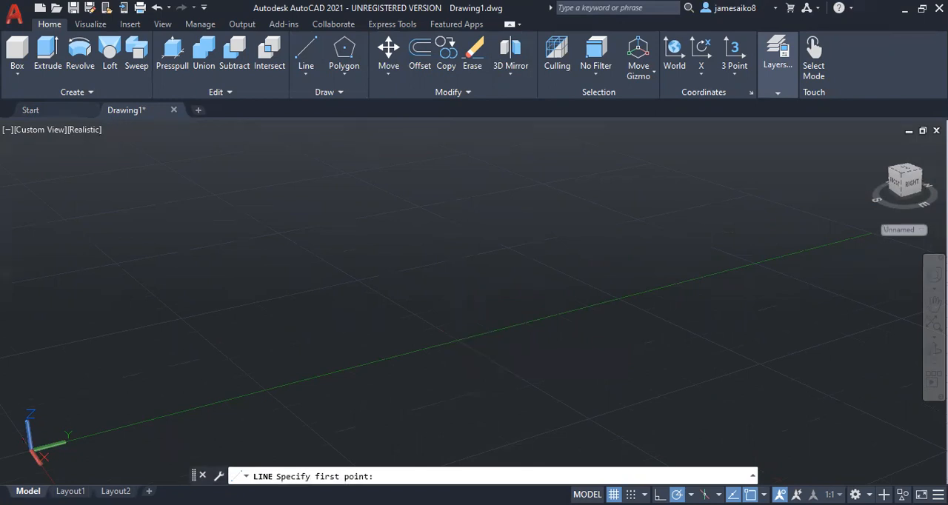
pyautogui.click(382, 288)
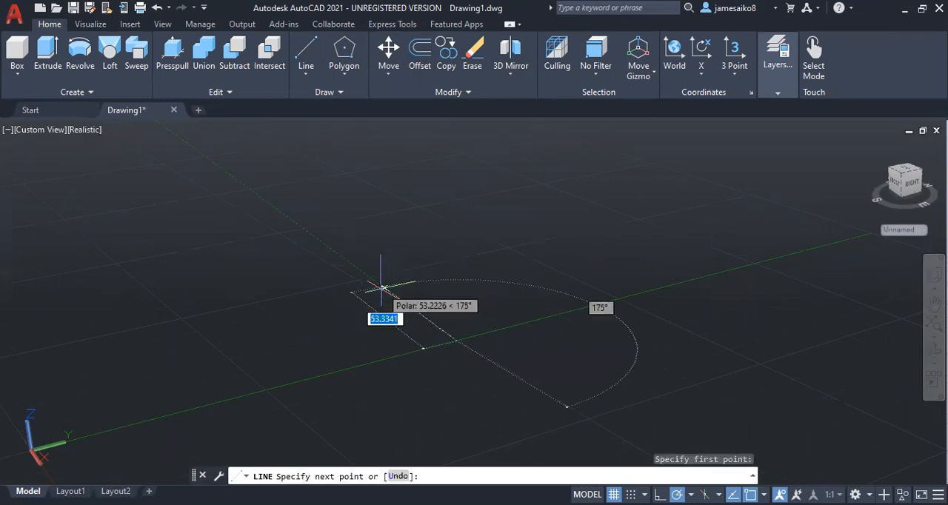
pyautogui.moveTo(359, 283)
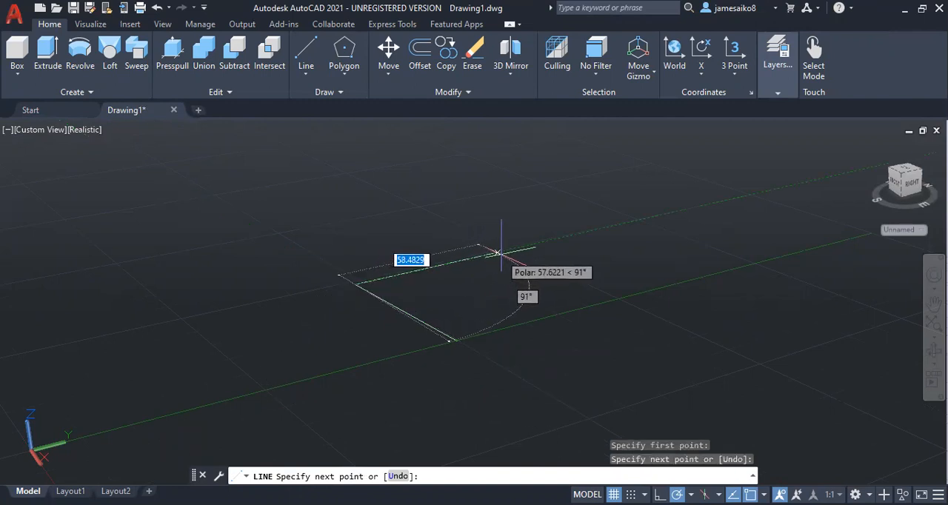
pyautogui.moveTo(517, 246)
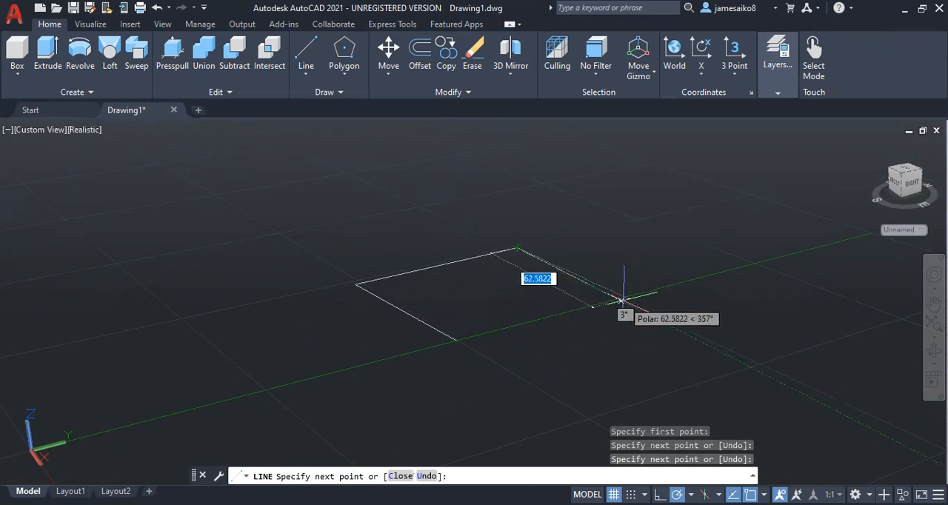
pyautogui.moveTo(620, 293)
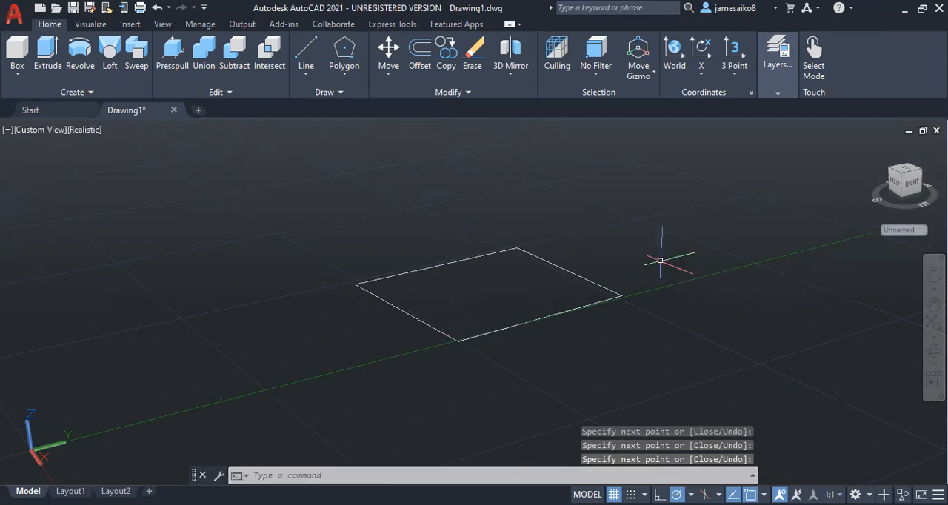
pyautogui.moveTo(634, 295)
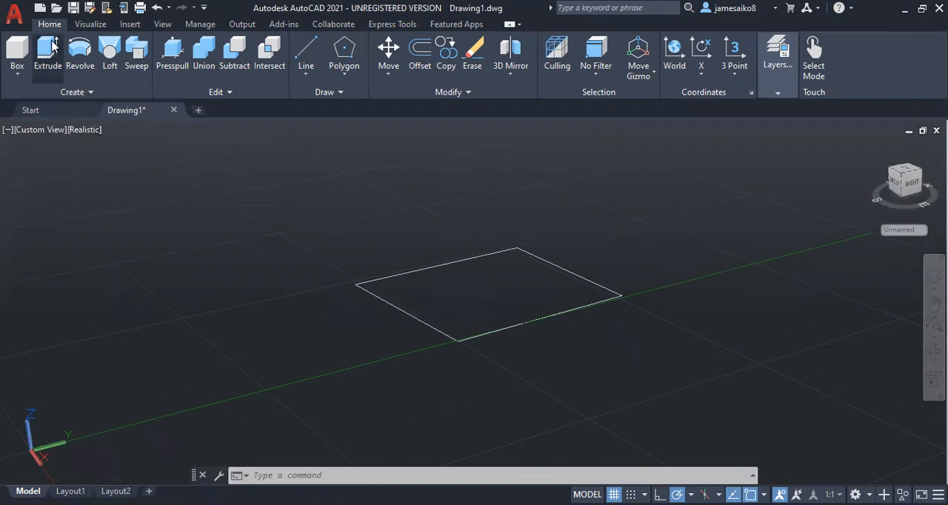
# - Extrude the closed outline upward into a walled box solid
pyautogui.click(47, 52)
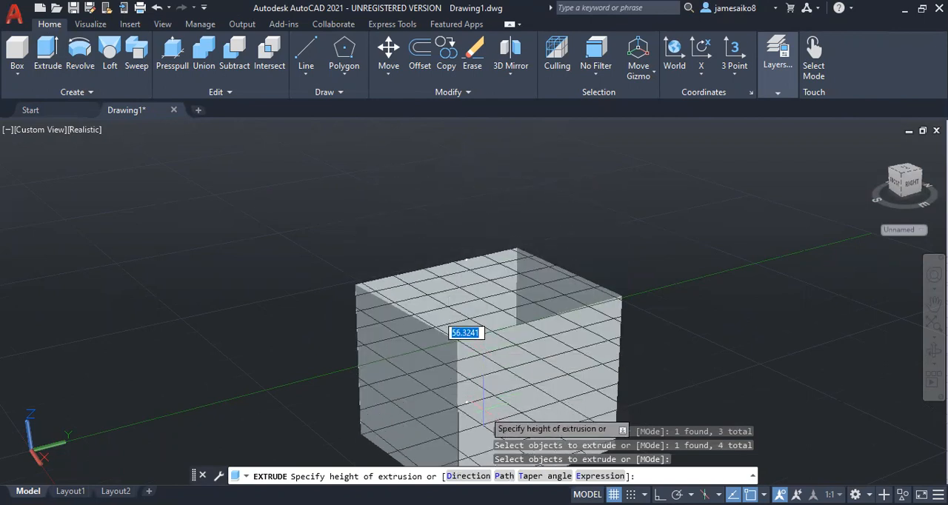
pyautogui.moveTo(467, 367)
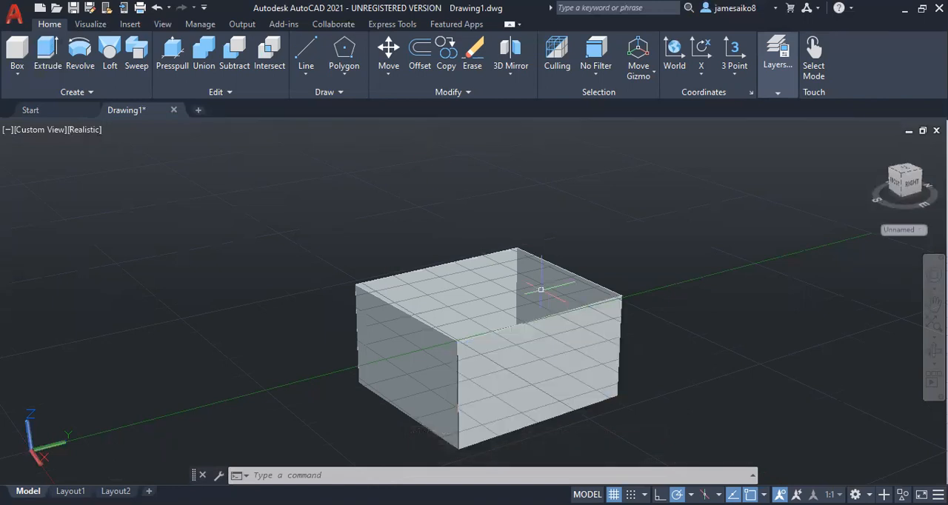
pyautogui.moveTo(591, 202)
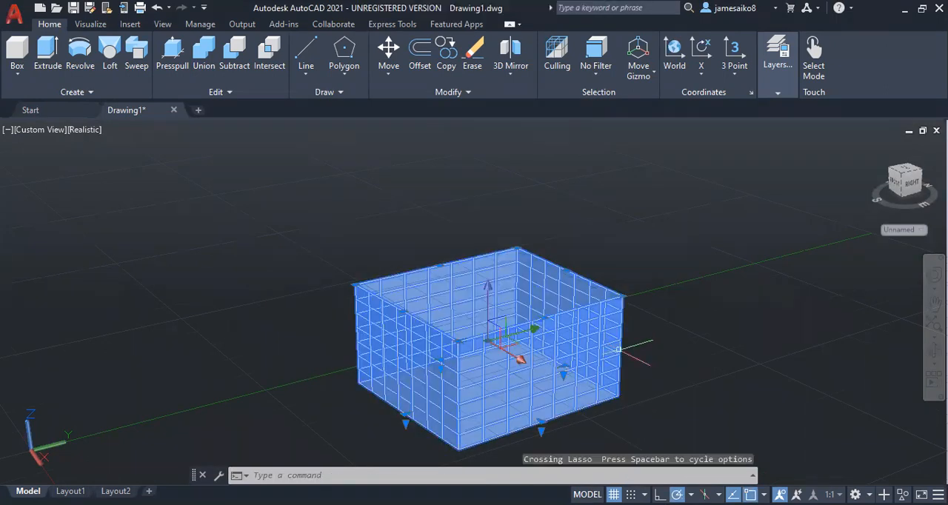
# - Group the selected box solids into one unnamed group
pyautogui.rightClick(619, 354)
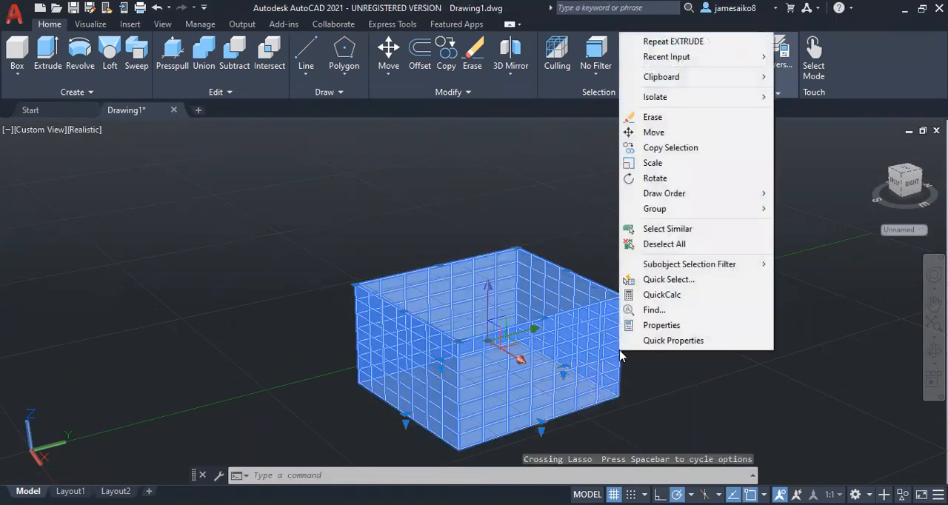
pyautogui.moveTo(655, 207)
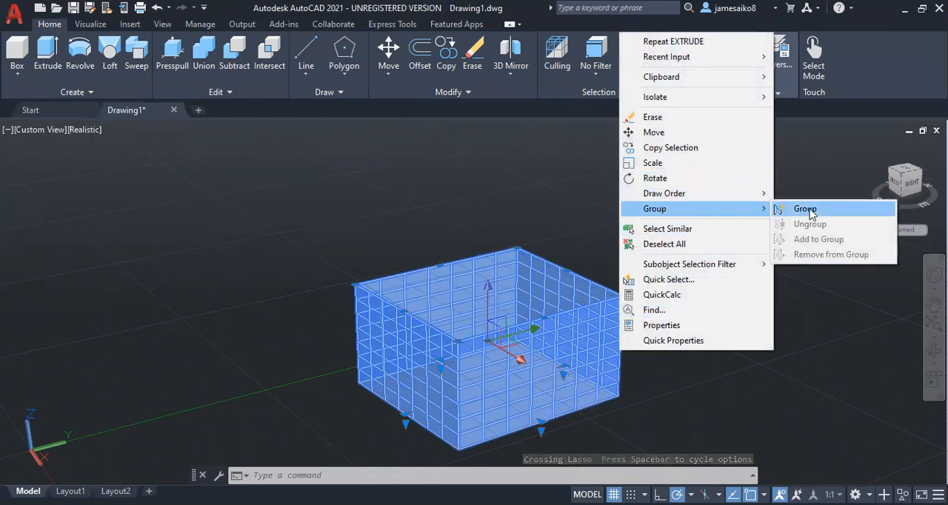
pyautogui.click(805, 209)
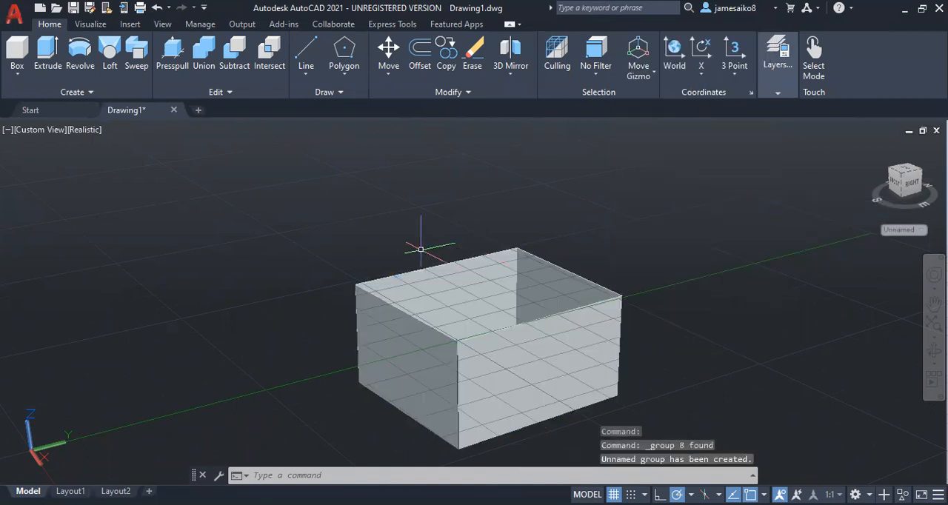
pyautogui.moveTo(457, 154)
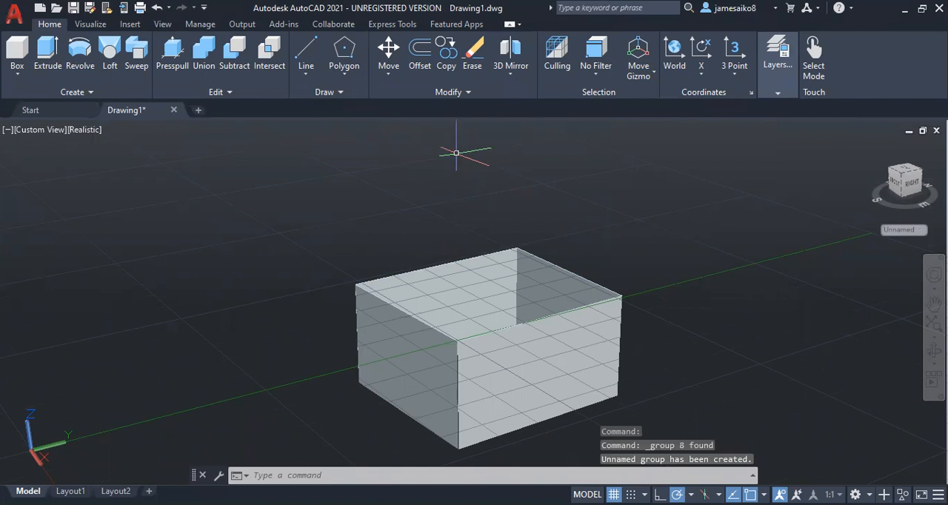
pyautogui.moveTo(497, 126)
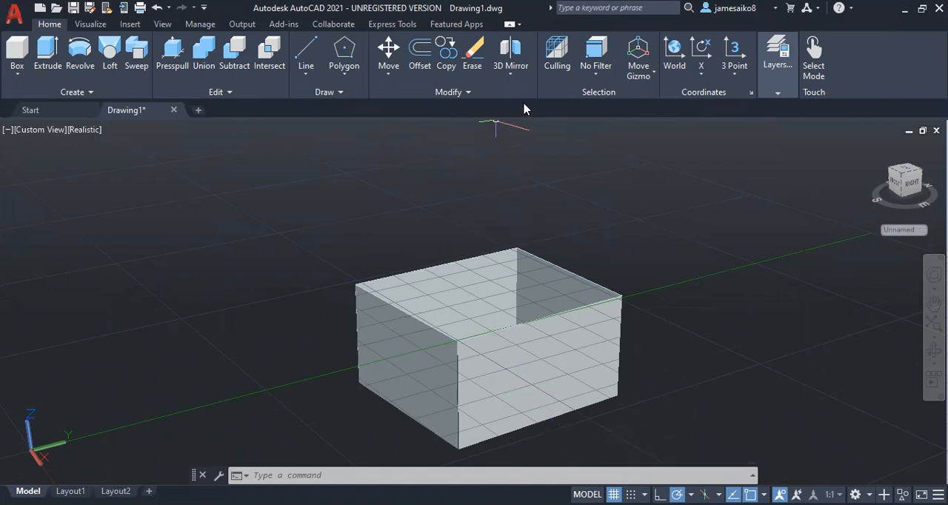
pyautogui.moveTo(388, 52)
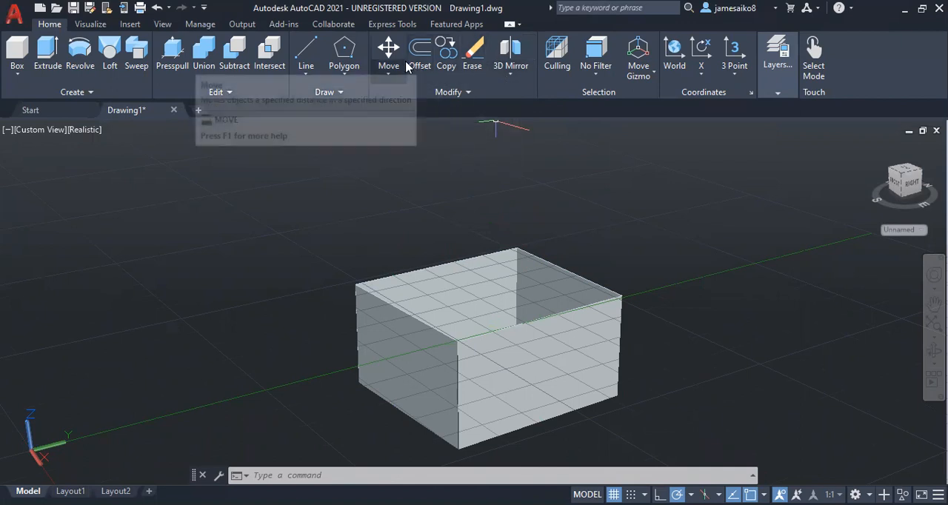
# - Move the grouped box to the left from a base point on its edge
pyautogui.click(481, 349)
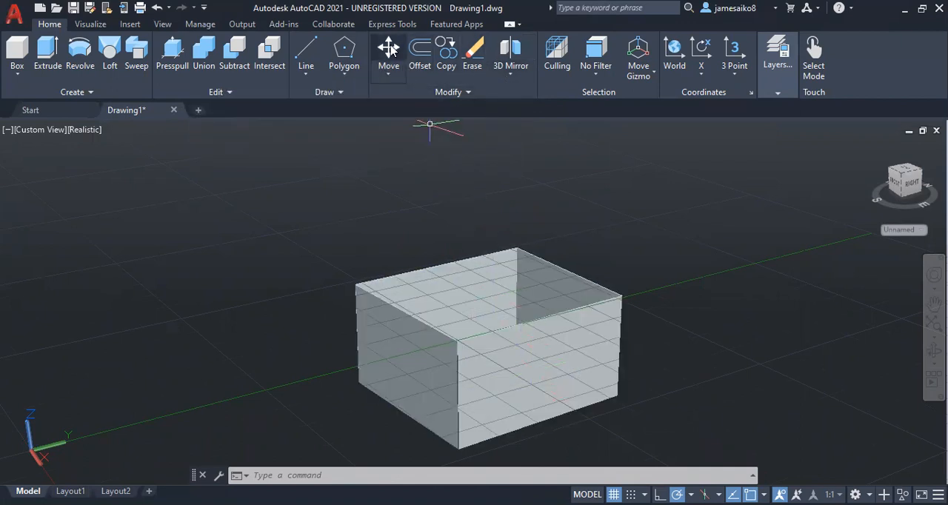
pyautogui.click(388, 52)
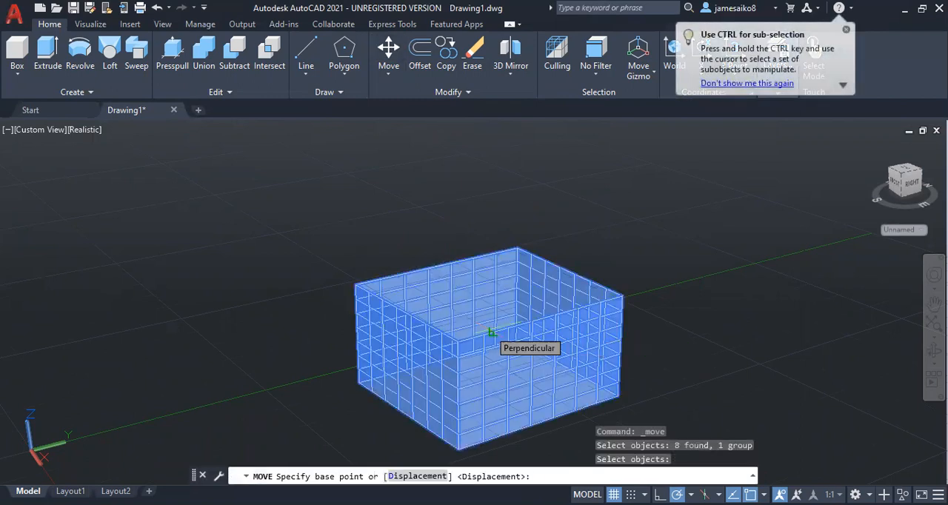
pyautogui.click(492, 332)
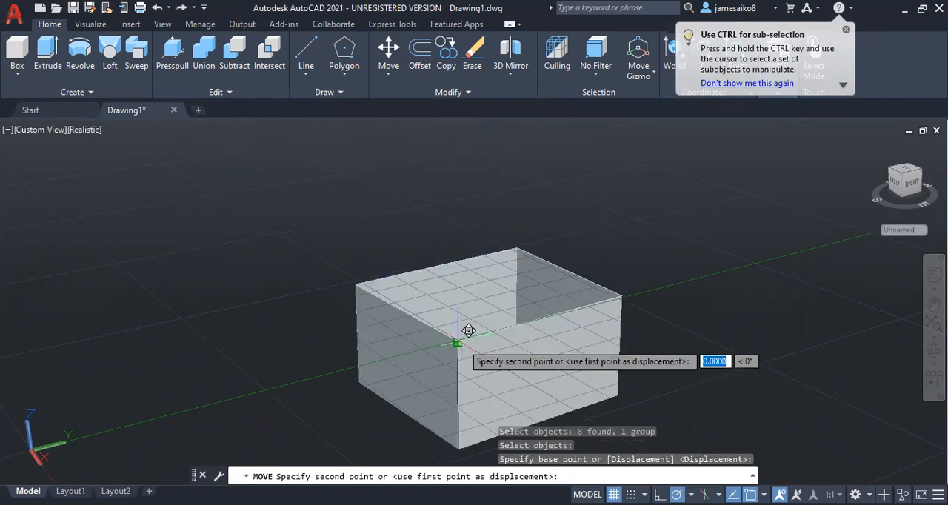
pyautogui.moveTo(107, 258)
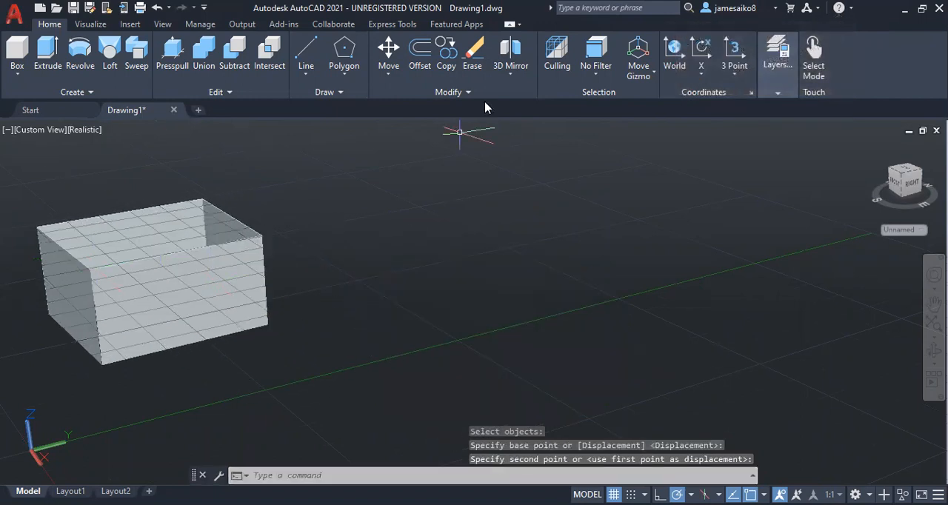
pyautogui.moveTo(486, 148)
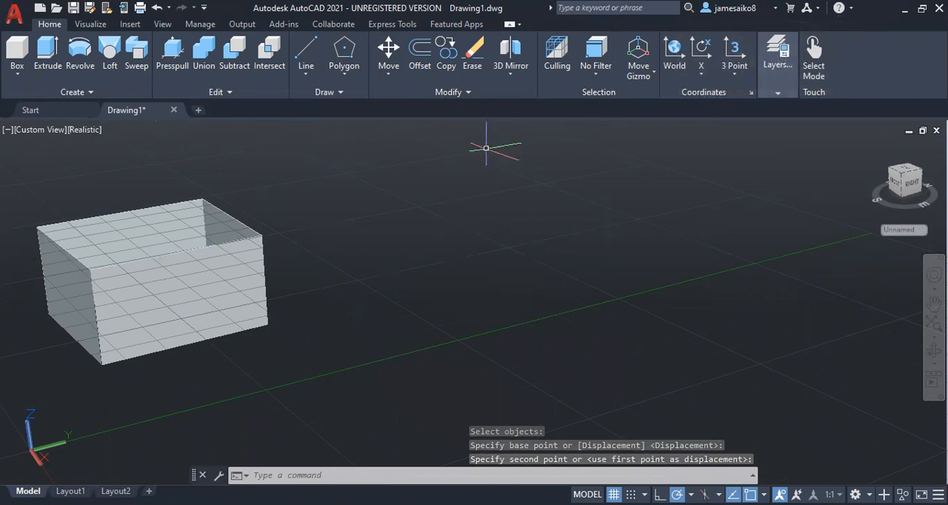
pyautogui.click(446, 56)
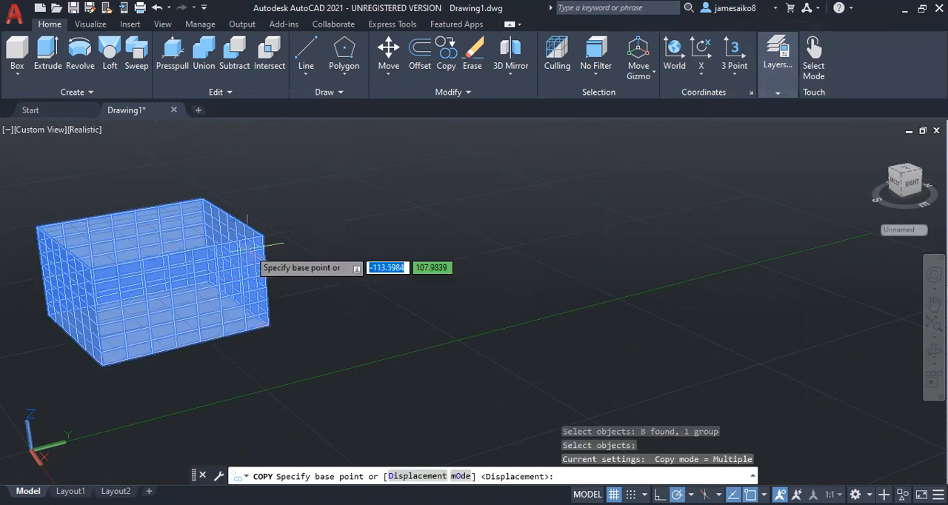
# - Copy the grouped box twice, to the right and in front, giving three boxes
pyautogui.click(261, 237)
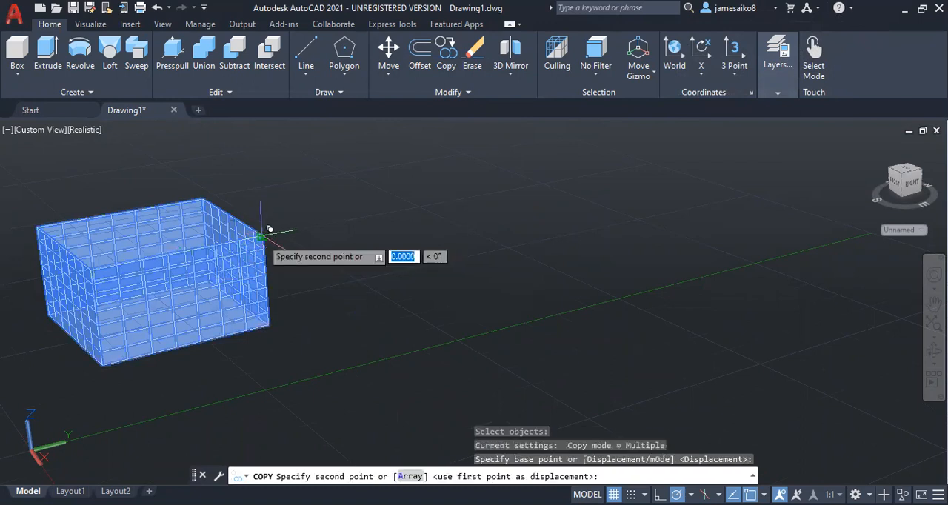
pyautogui.moveTo(818, 215)
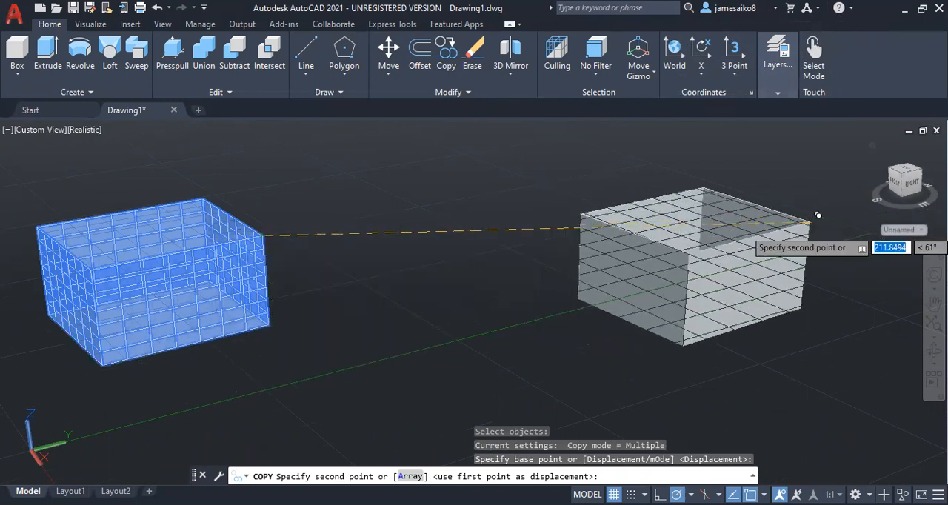
pyautogui.moveTo(883, 246)
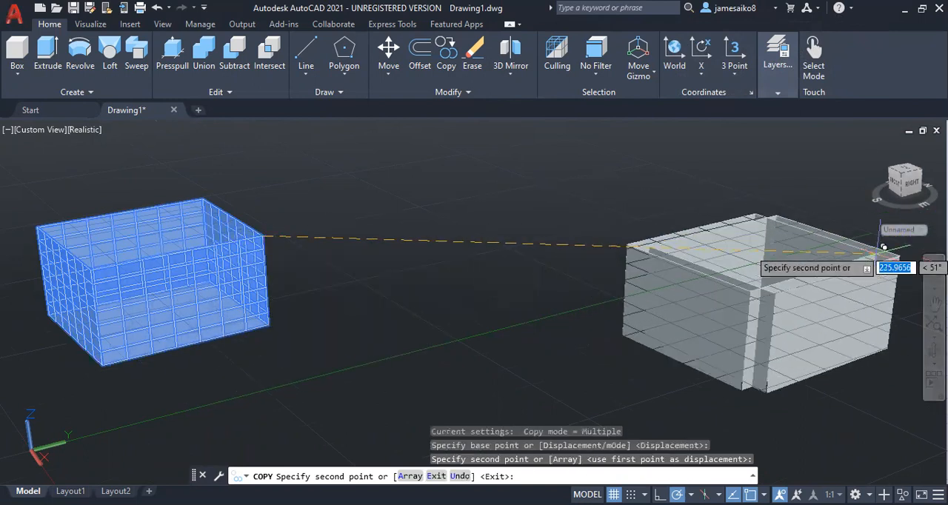
pyautogui.click(604, 335)
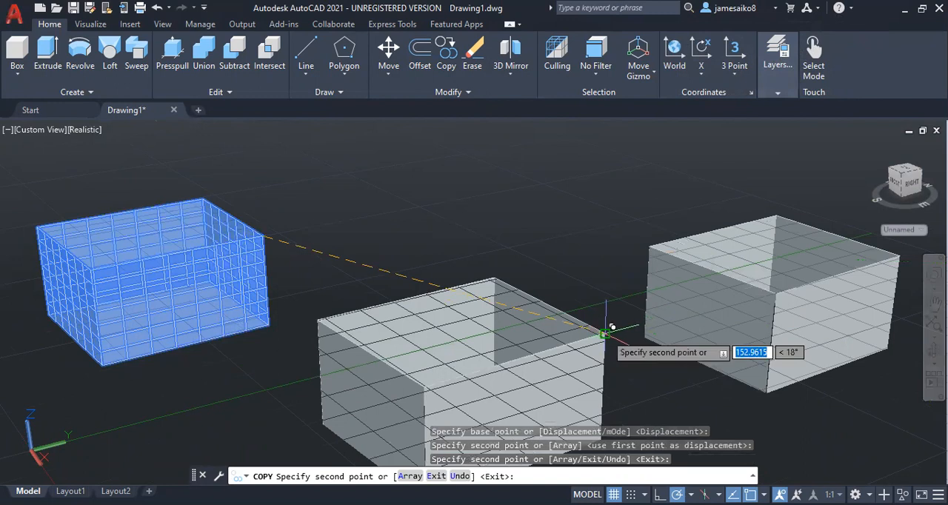
pyautogui.press('Escape')
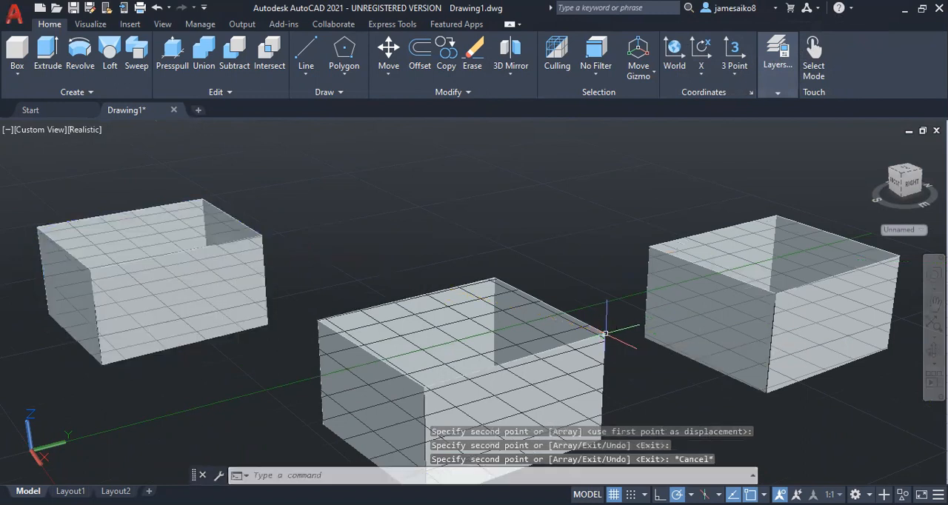
pyautogui.moveTo(395, 131)
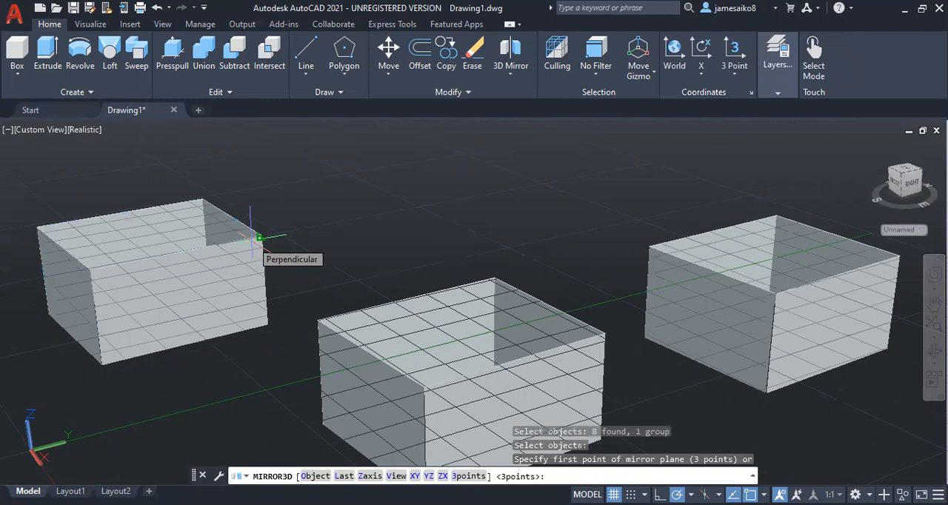
pyautogui.moveTo(284, 185)
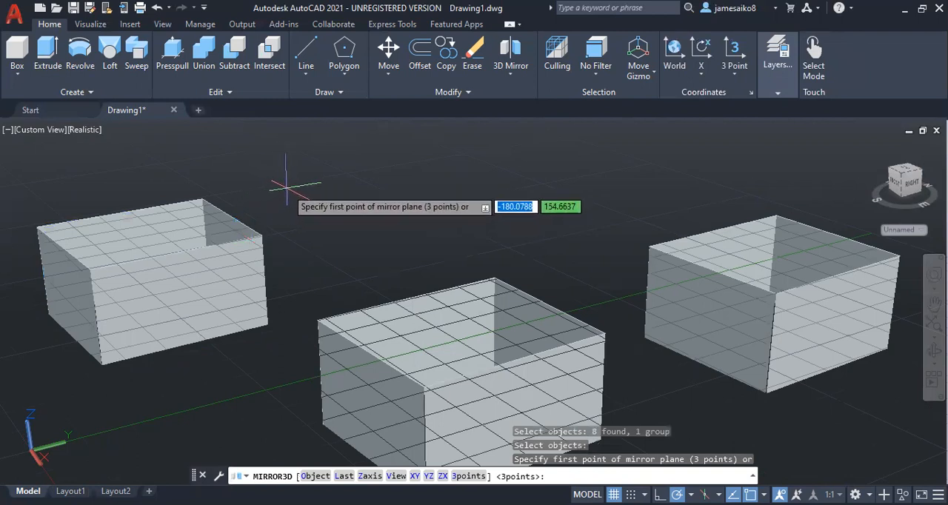
# - 3D-mirror the left box across a picked plane, keeping the source, giving four boxes
pyautogui.click(285, 300)
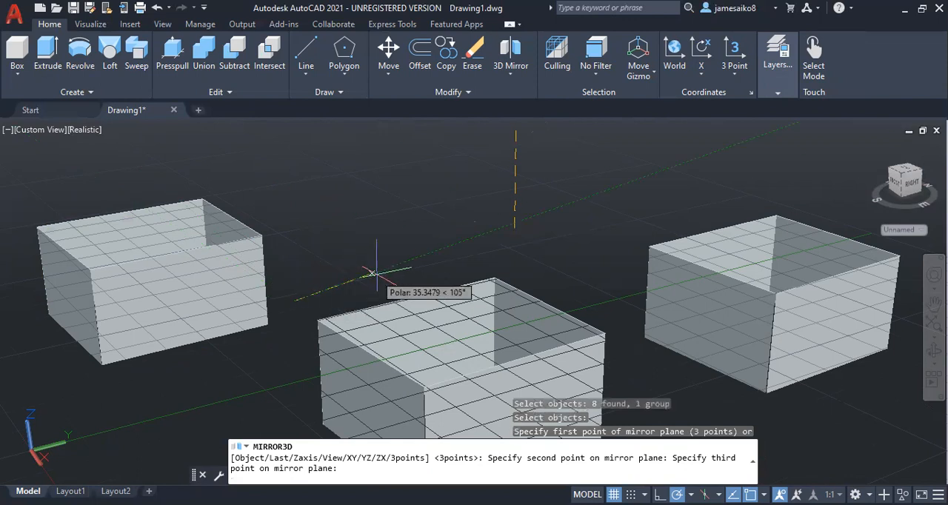
pyautogui.moveTo(382, 276)
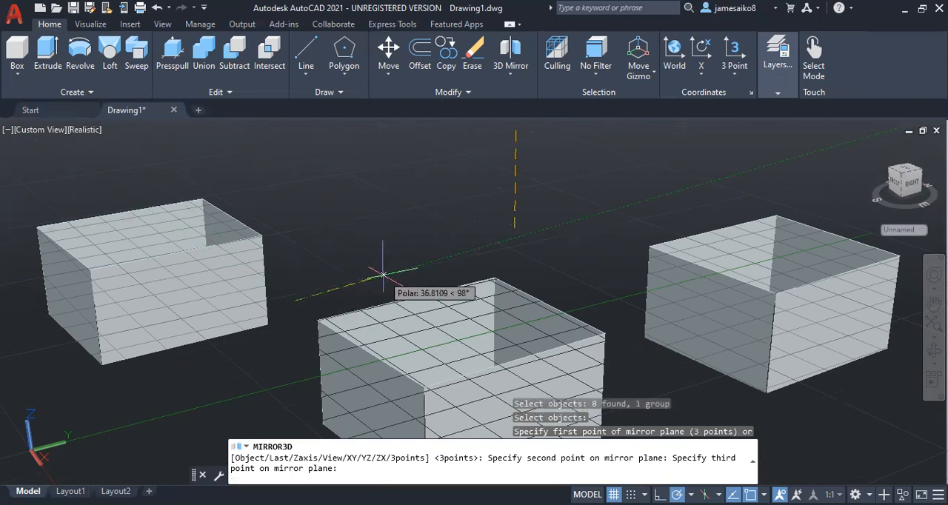
pyautogui.click(382, 274)
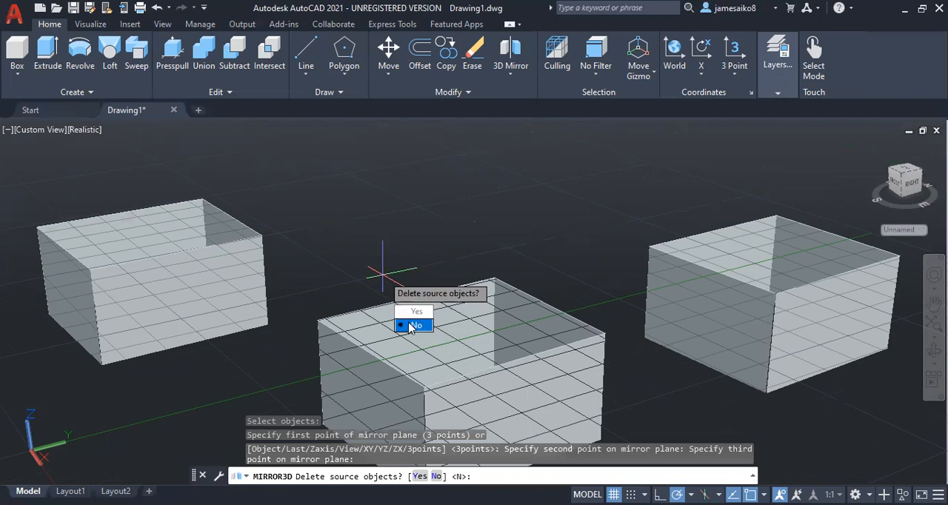
pyautogui.click(417, 326)
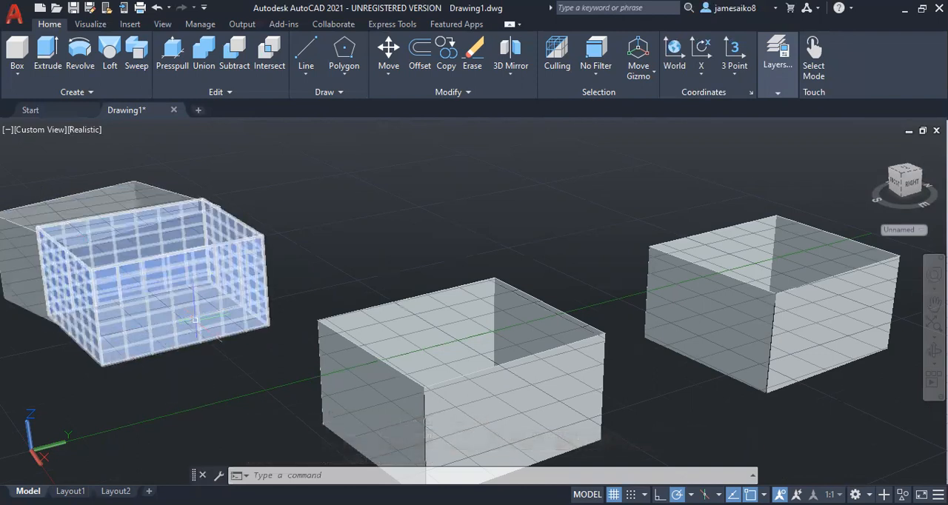
pyautogui.moveTo(195, 320)
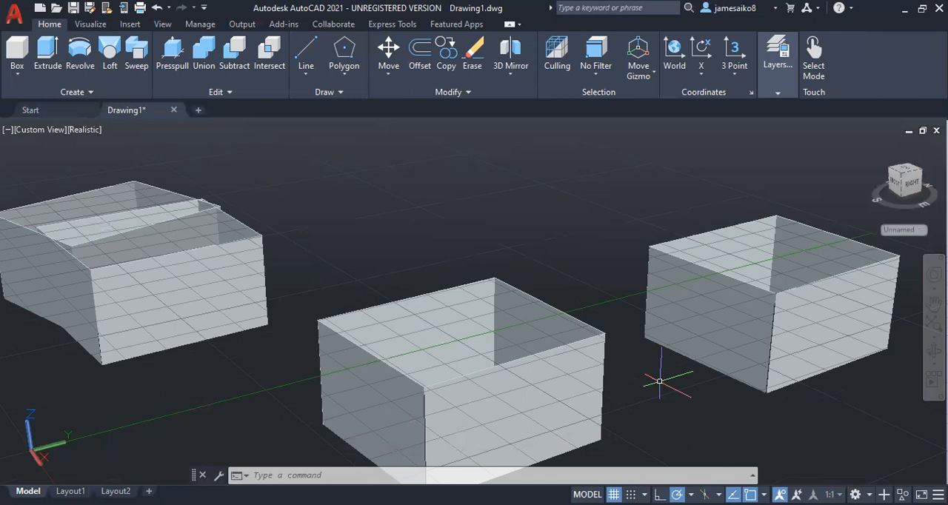
pyautogui.moveTo(747, 130)
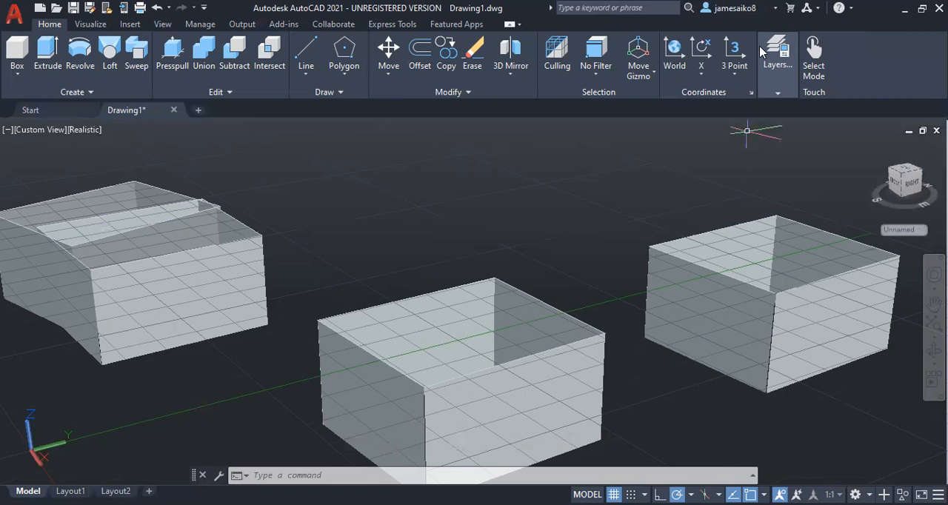